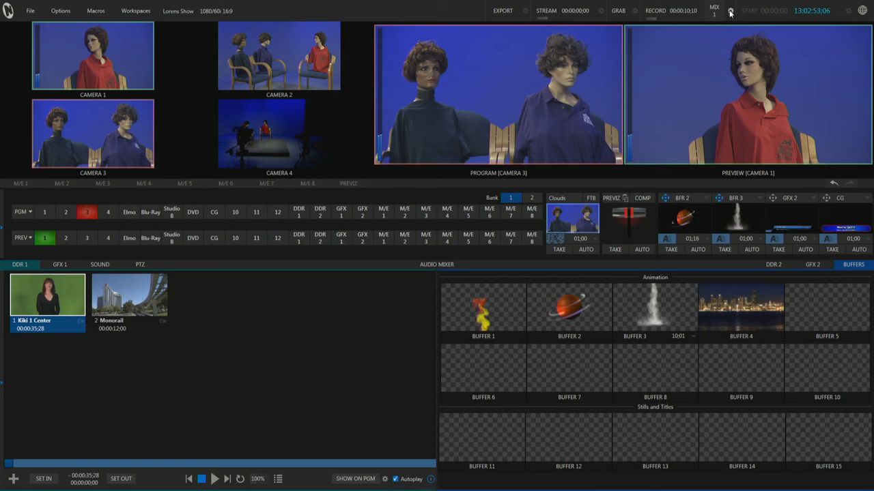
- Show the Record Configuration panel listing MIX and input sources with their capture drives
{"action": "left_click", "coordinate": [728, 11]}
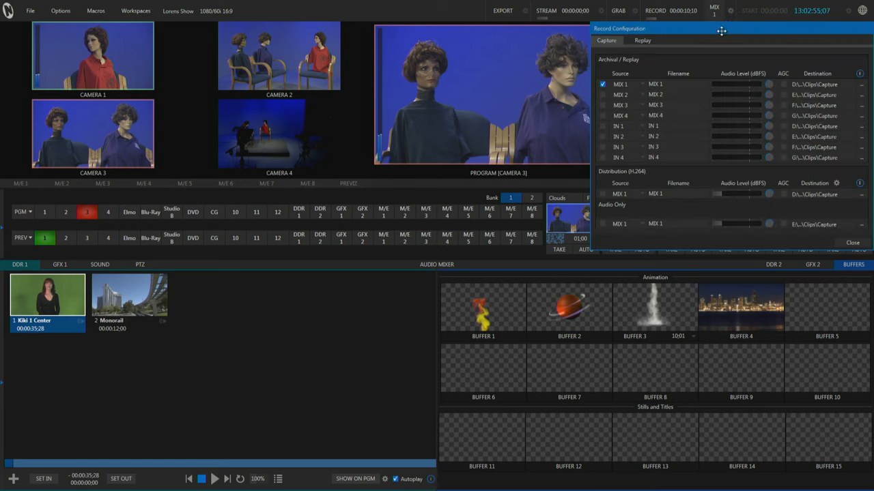
{"action": "left_click_drag", "start_coordinate": [721, 33], "coordinate": [699, 27]}
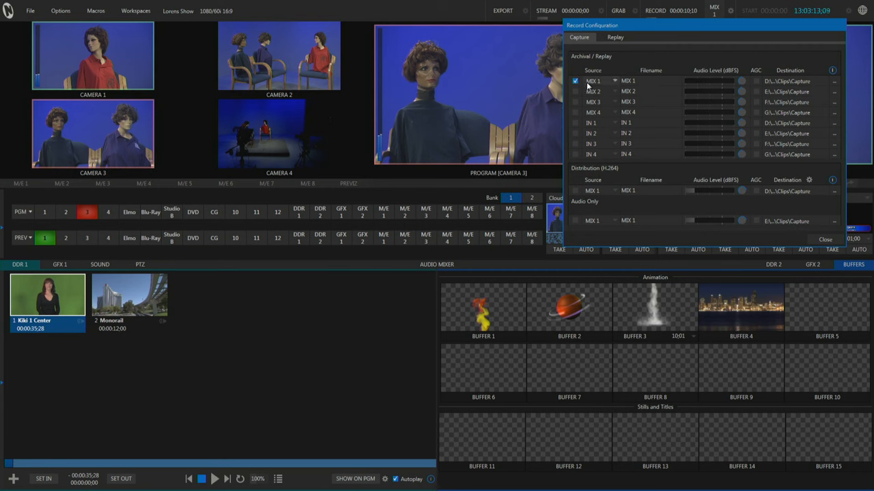
{"action": "mouse_move", "coordinate": [597, 87]}
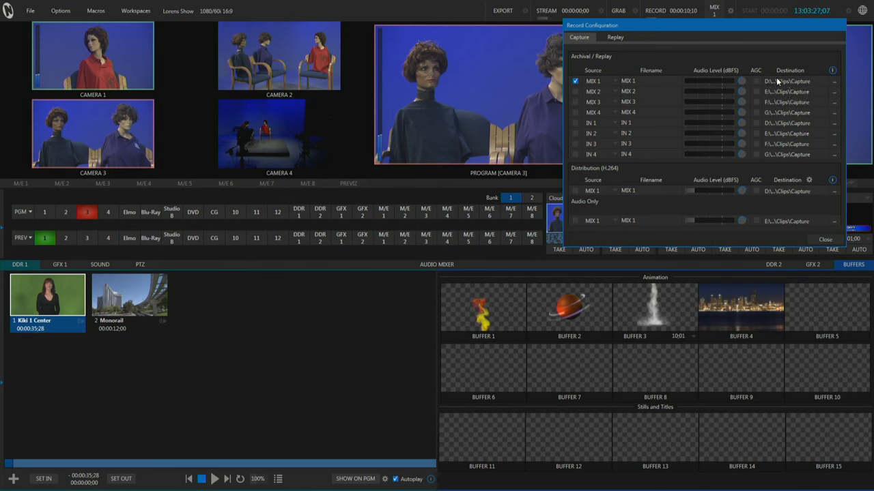
{"action": "mouse_move", "coordinate": [777, 82]}
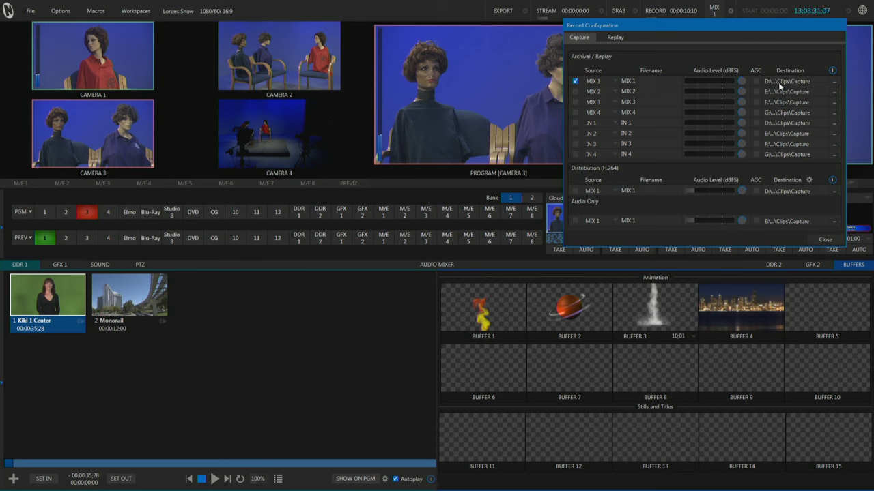
{"action": "mouse_move", "coordinate": [767, 82]}
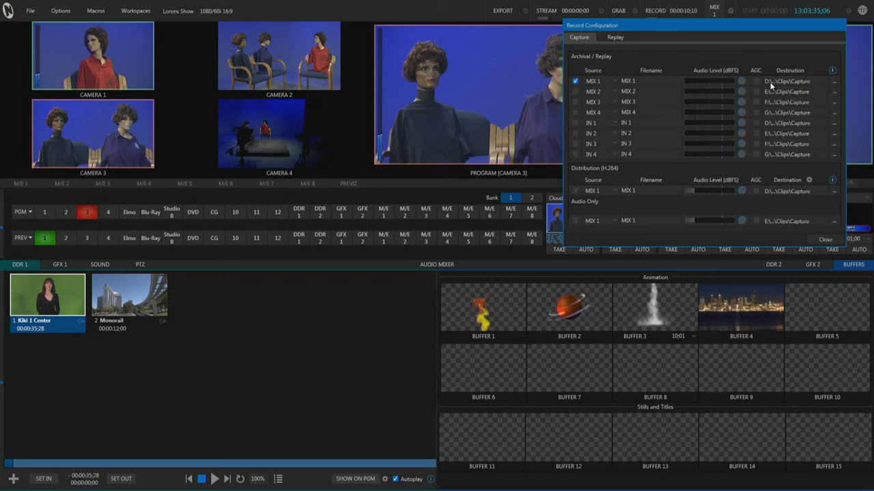
{"action": "mouse_move", "coordinate": [773, 101]}
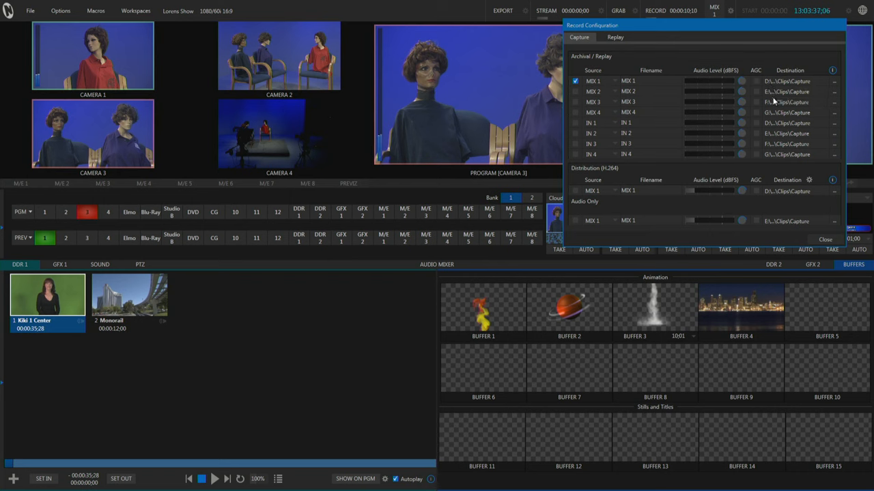
{"action": "mouse_move", "coordinate": [789, 112]}
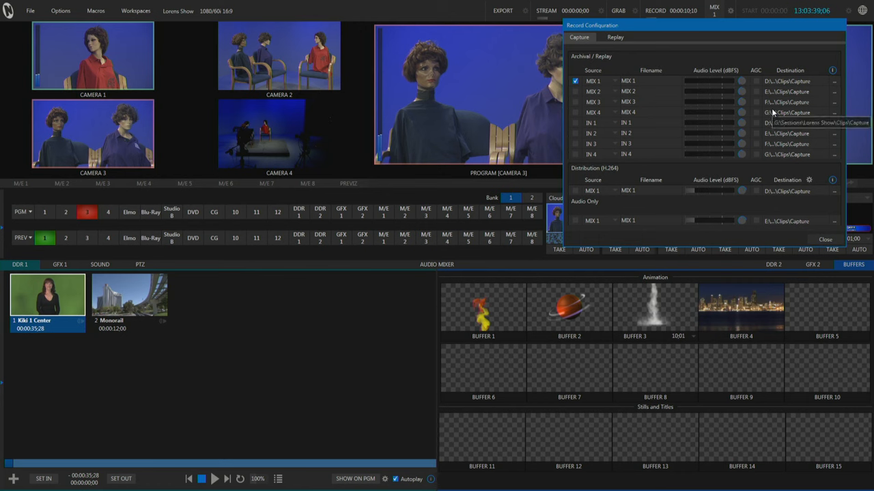